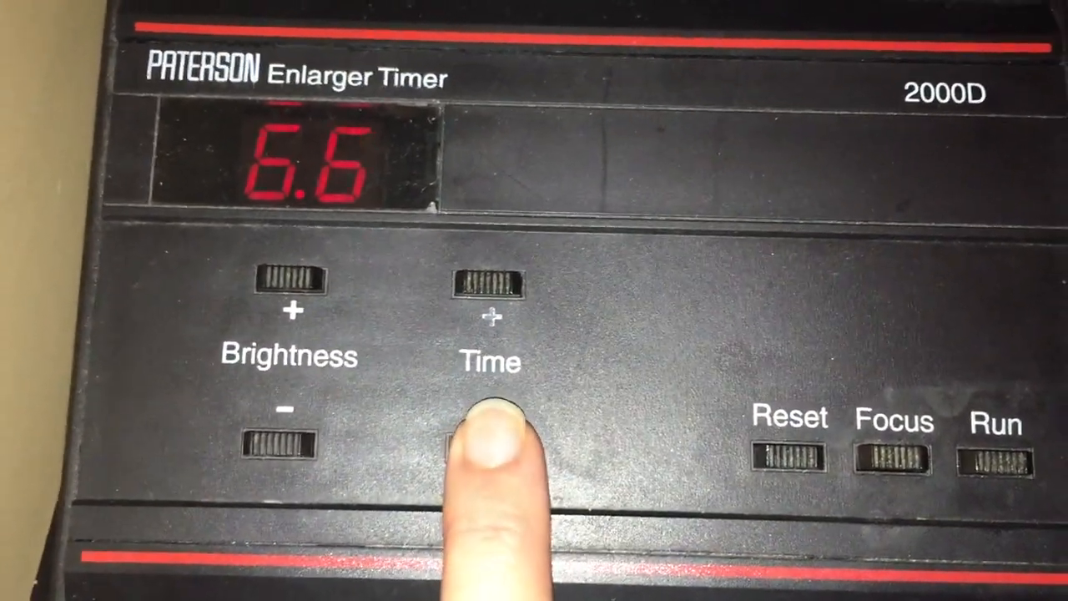
Lower the exposure time toward 6.2 seconds with the Time minus button
{"action": "left_click", "coordinate": [490, 434]}
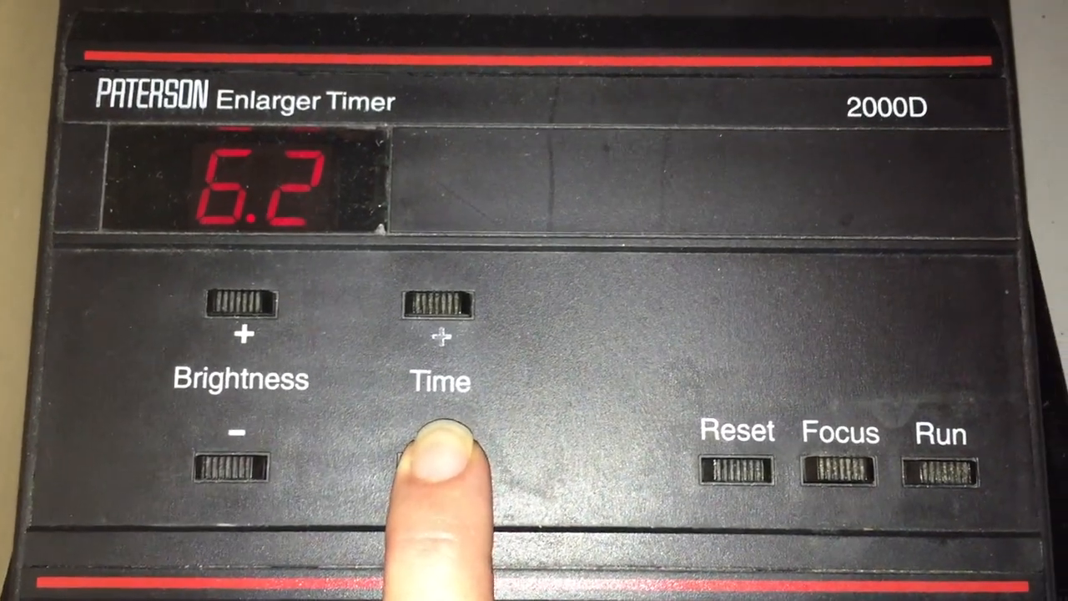